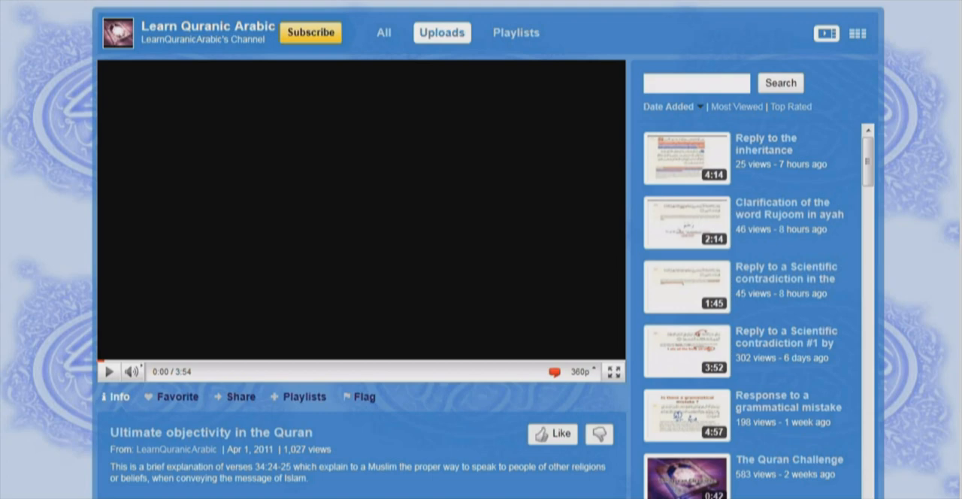
Play the 'Reply to the inheritance' video showing highlighted Quran verse 4:11 with English translation
{"action": "left_click", "coordinate": [108, 371]}
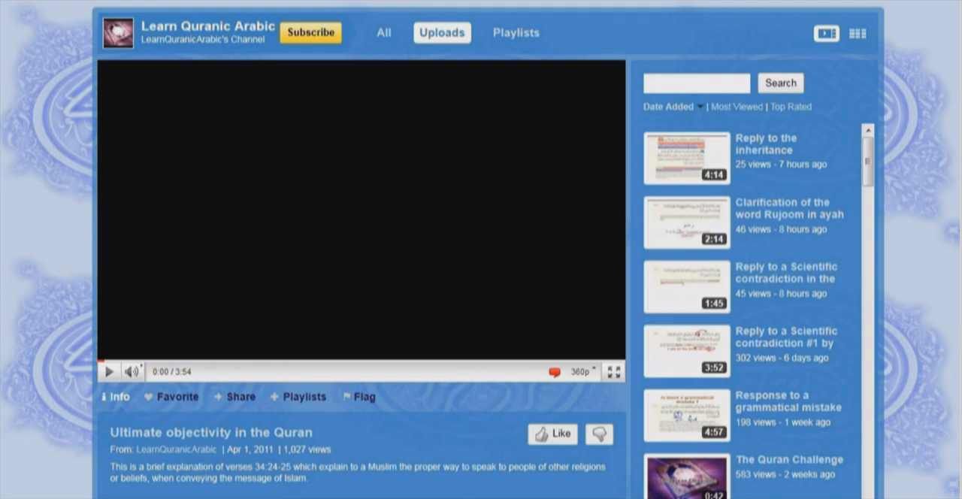
{"action": "left_click", "coordinate": [108, 372]}
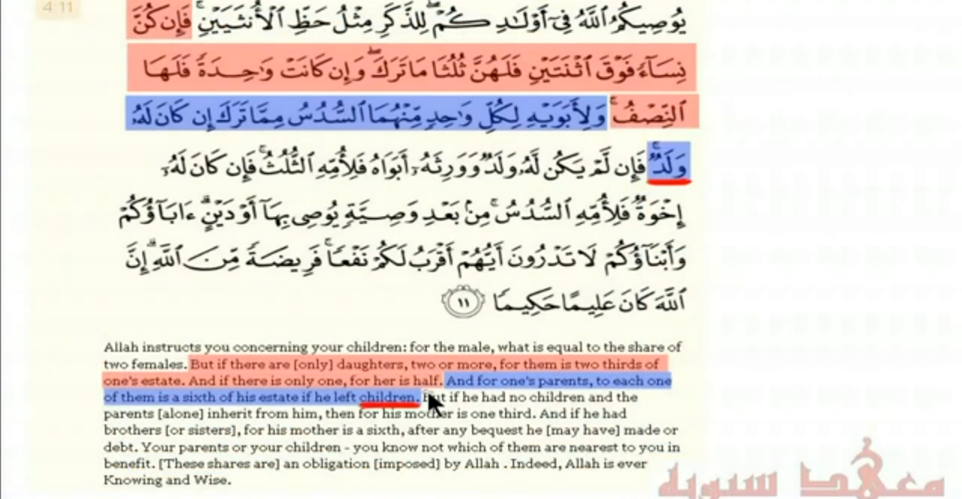